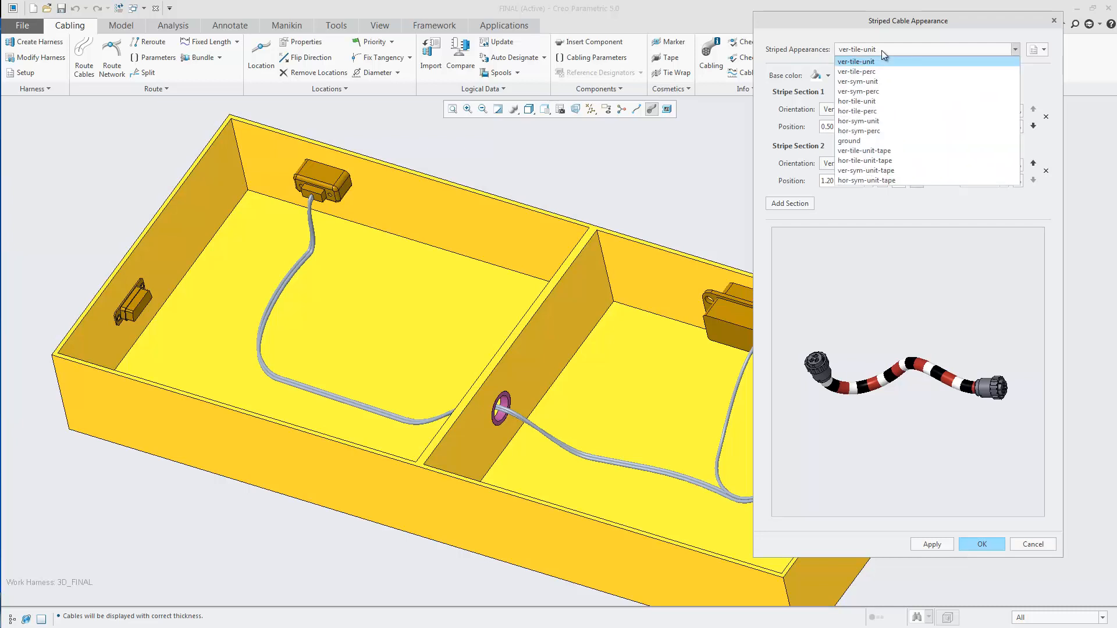
Preview the ground striped appearance, then create a new striped appearance.
click(858, 131)
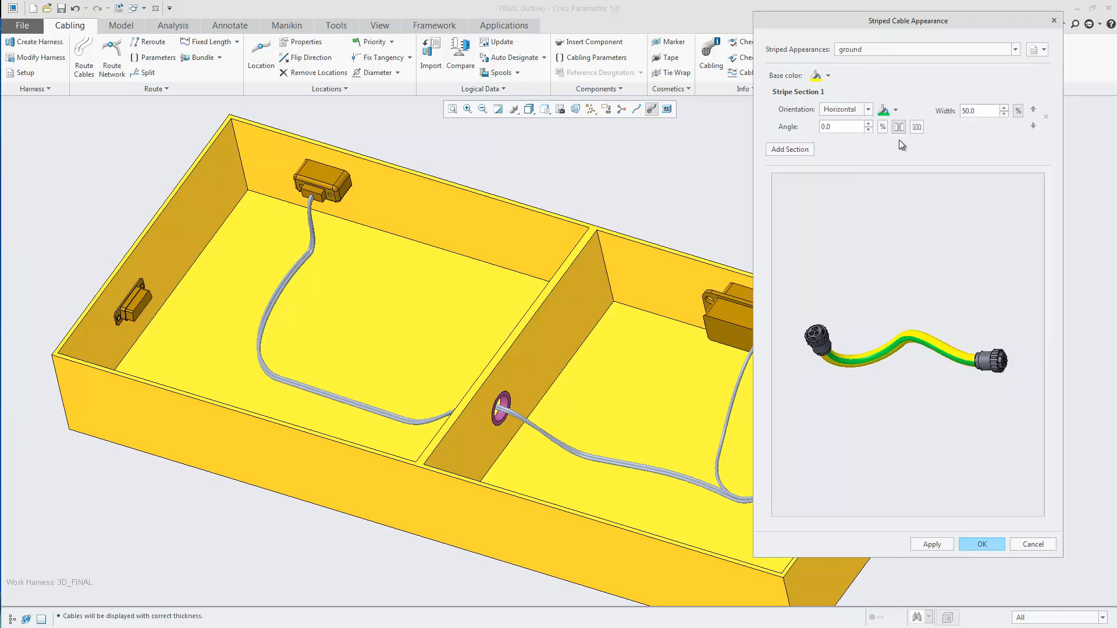
click(1036, 49)
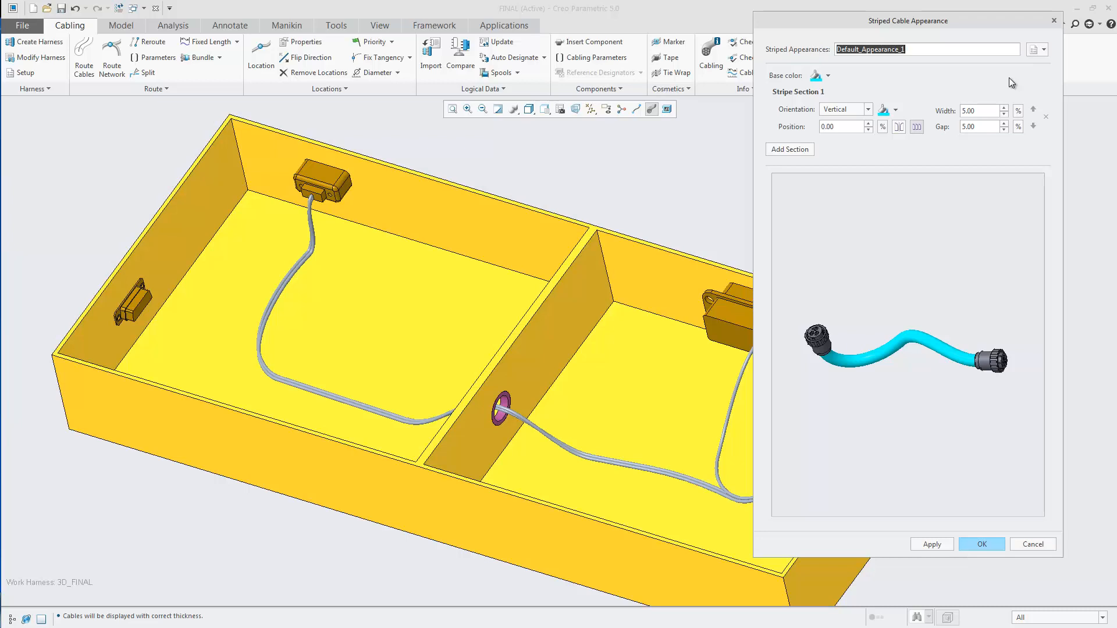
Name the appearance RW with a white base and red stripe, and add a second stripe section.
text(RW)
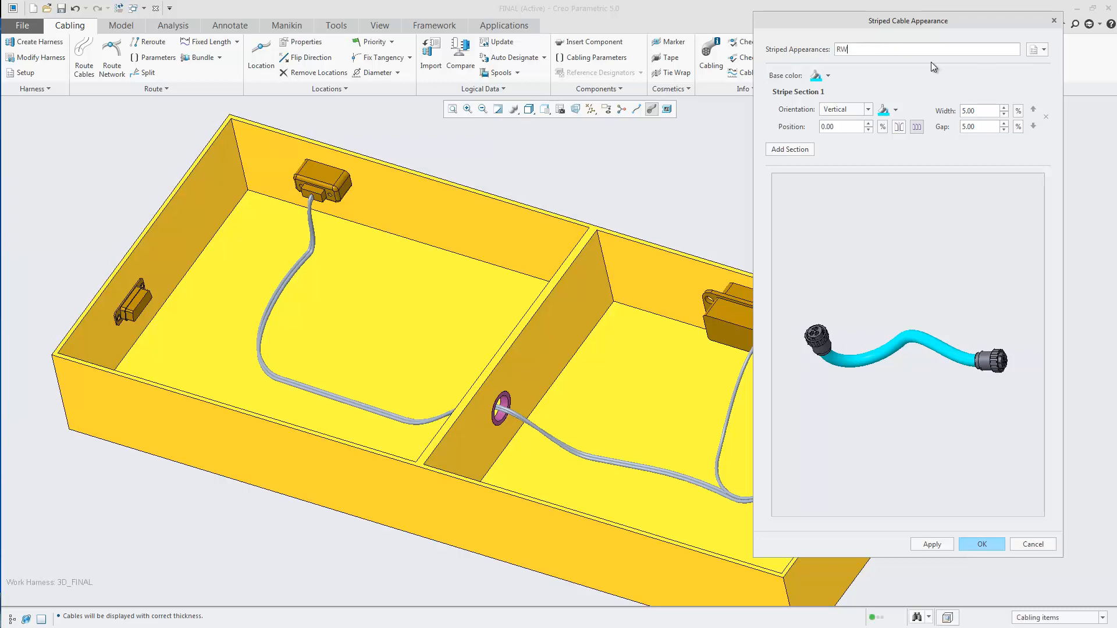
click(829, 76)
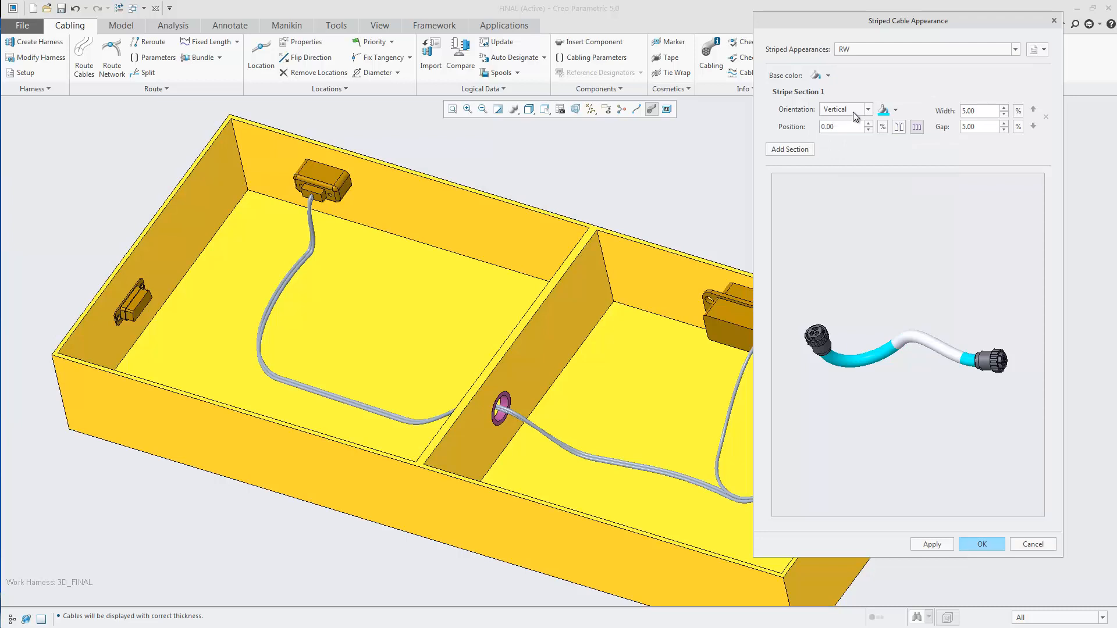
click(895, 109)
text(5)
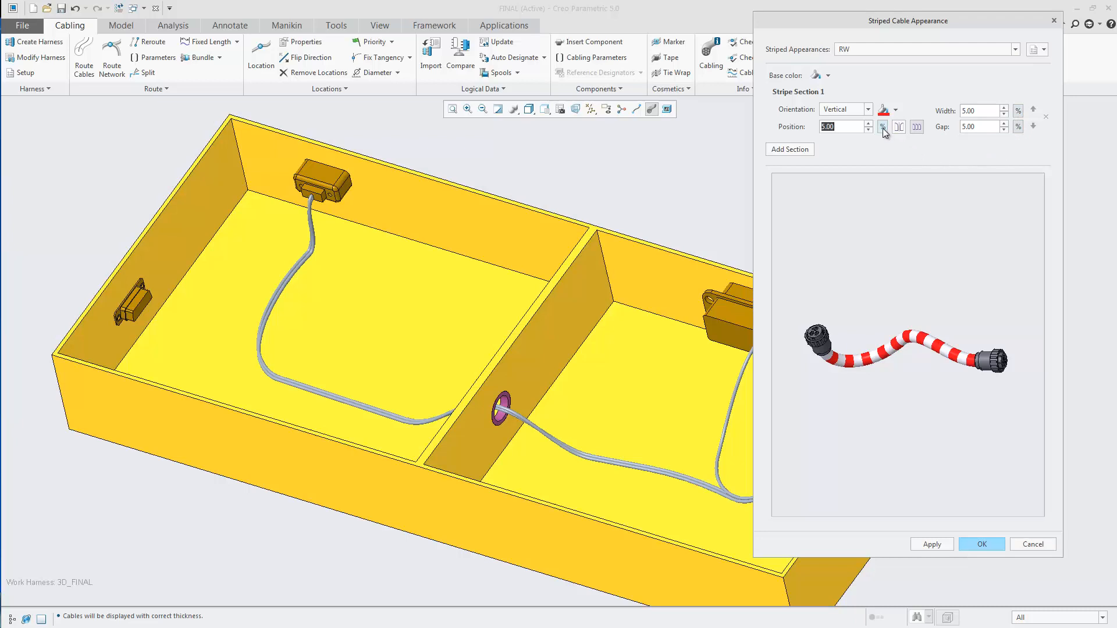
click(898, 127)
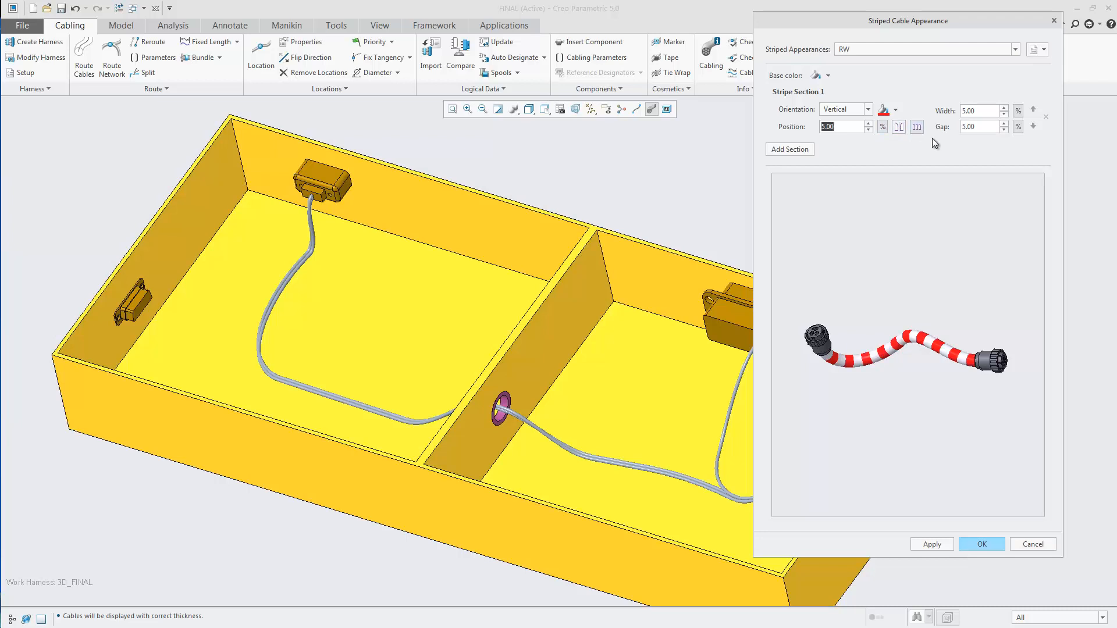
click(789, 149)
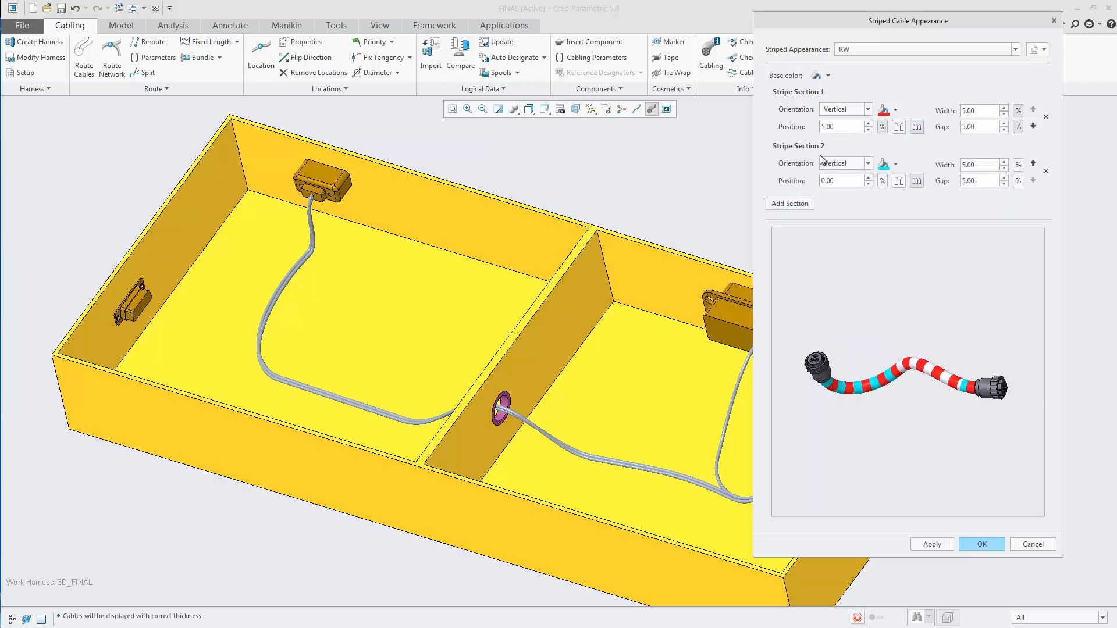
Make stripe section 2 yellow at position 3, set stripe widths to 2, and start a new appearance.
click(895, 164)
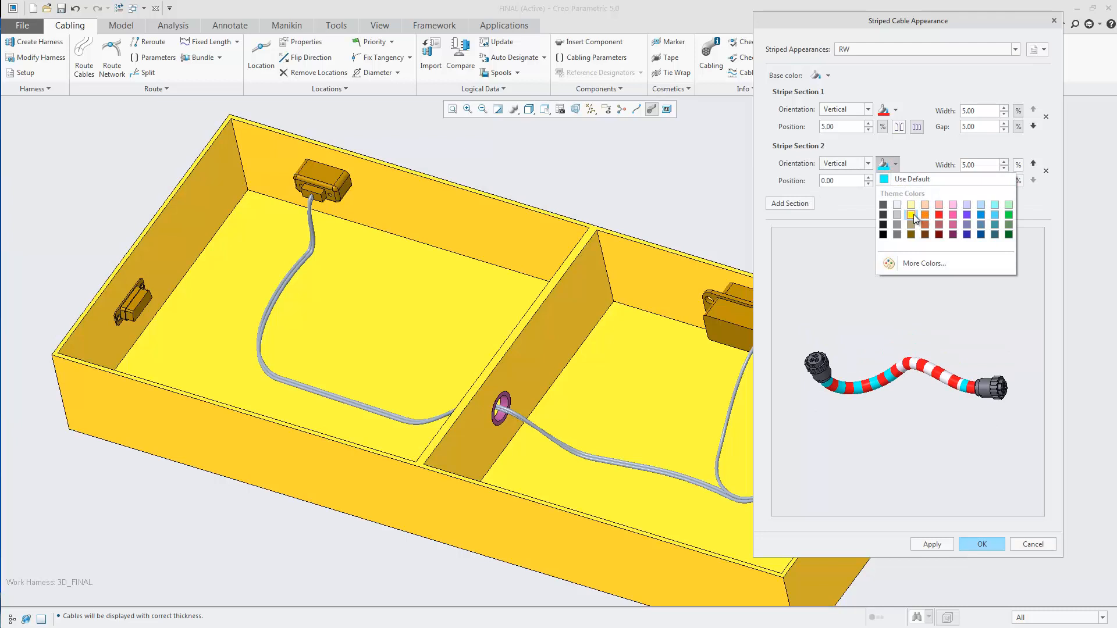
click(911, 204)
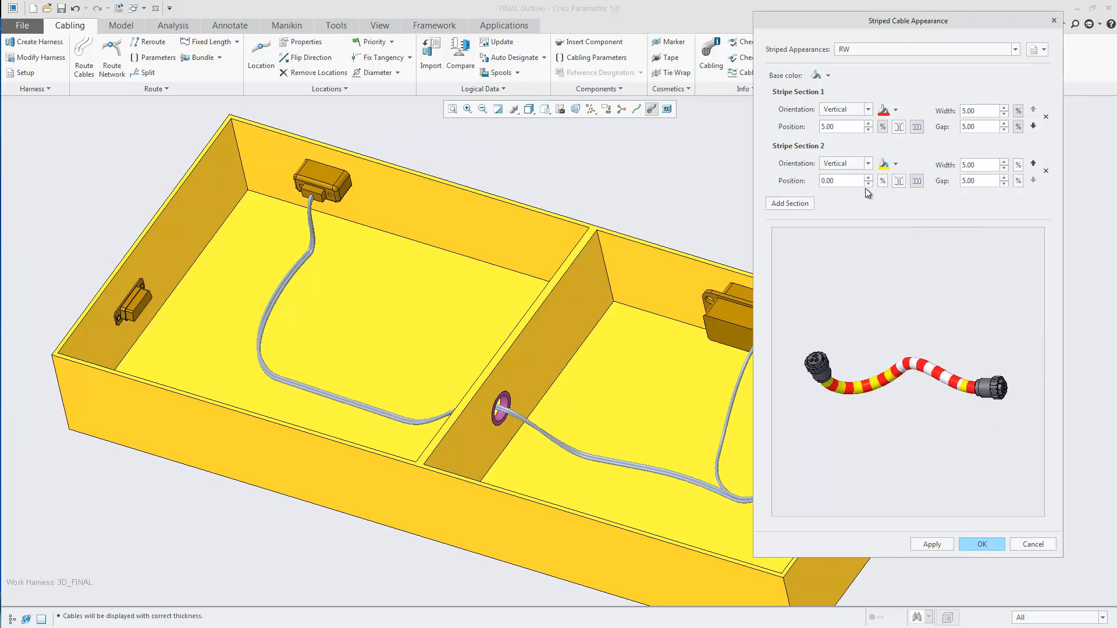
click(842, 180)
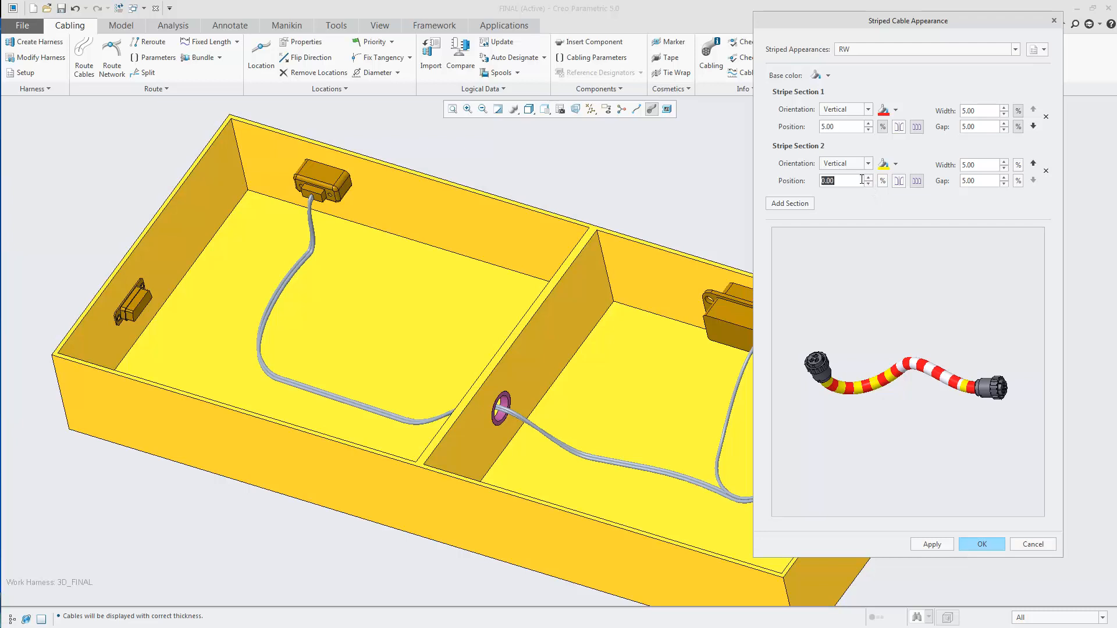
text(3)
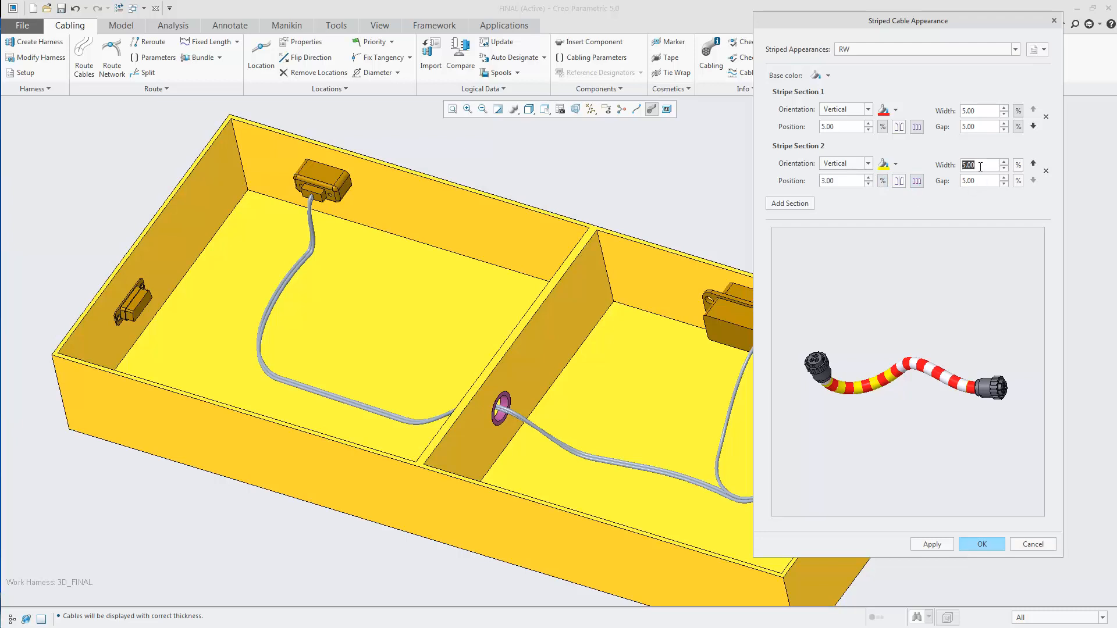
text(2)
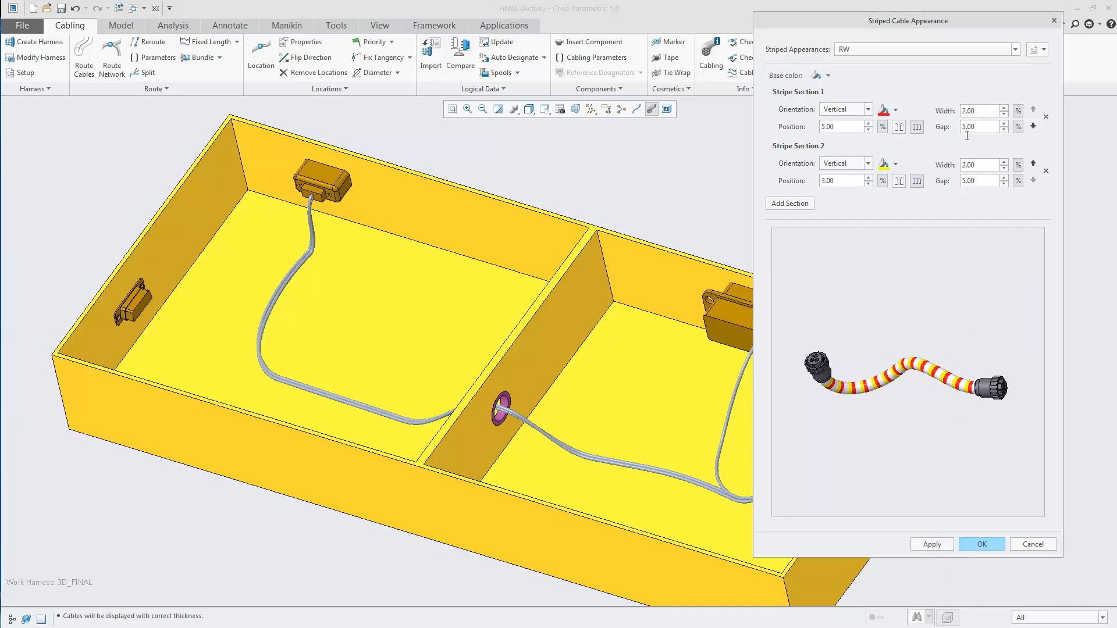
click(1034, 48)
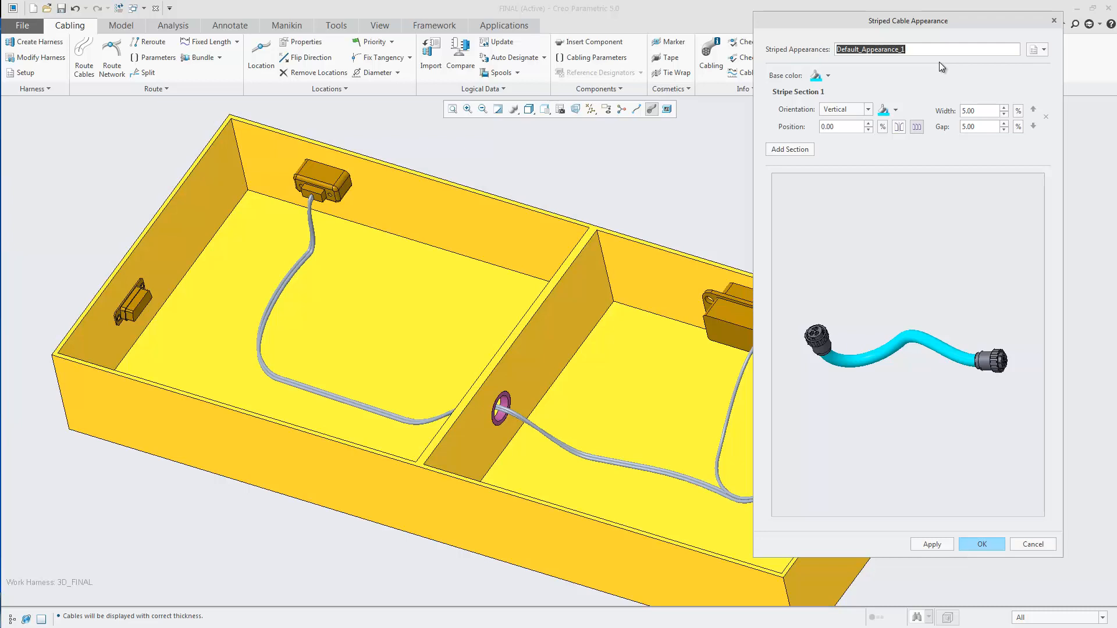
Name the new appearance blw and give it a blue base colour.
text(bl-)
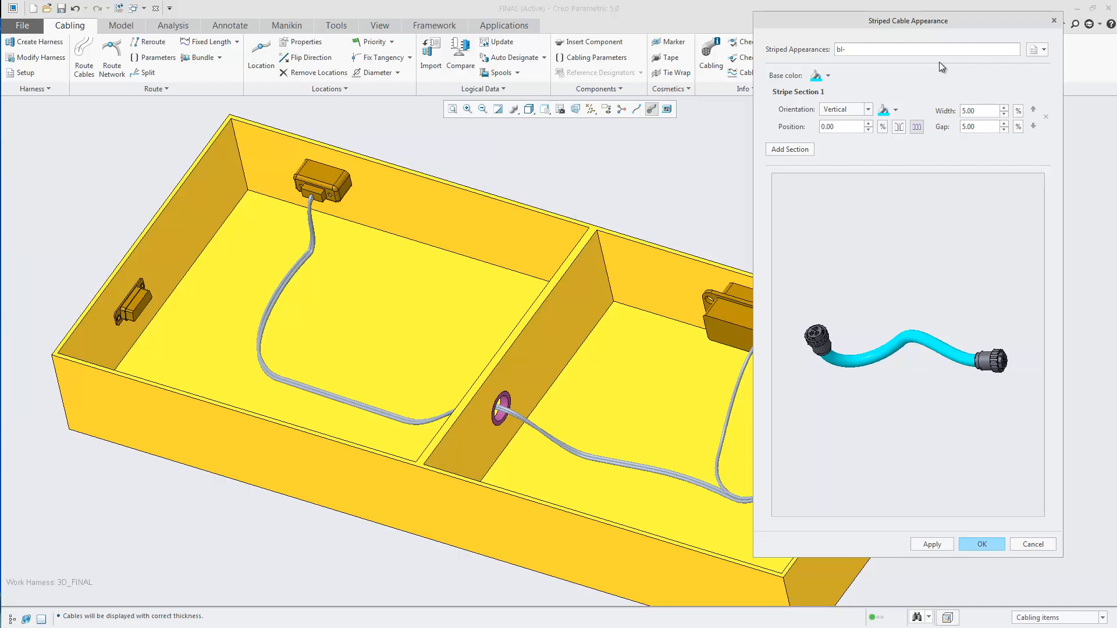
text(blw)
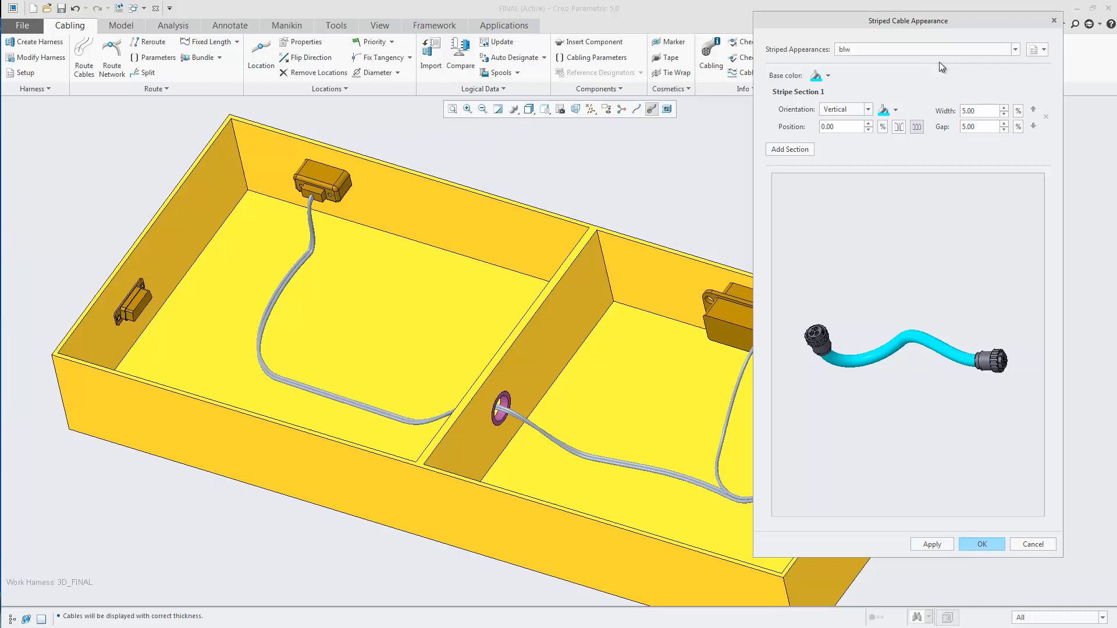
click(827, 75)
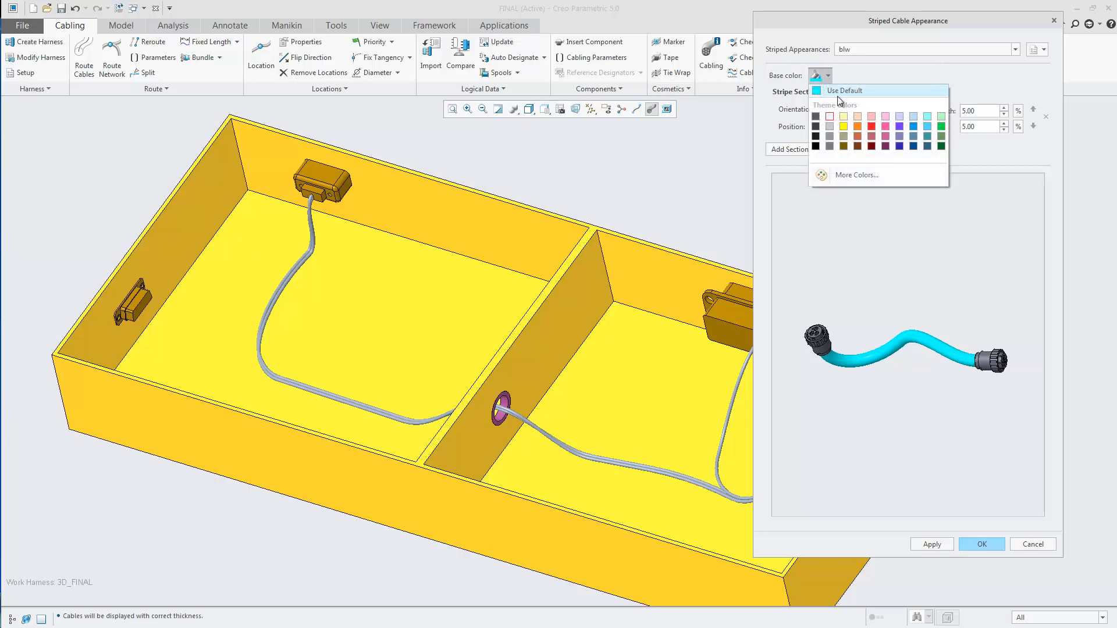
click(844, 90)
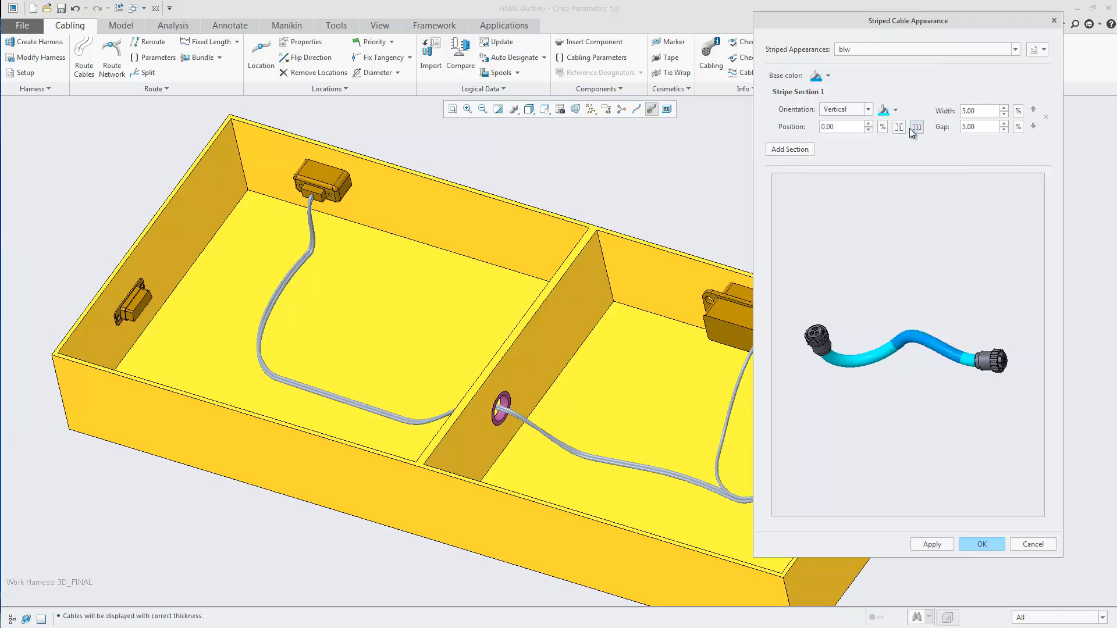
Make blw's stripe horizontal and white with an angle of 4.0.
click(867, 109)
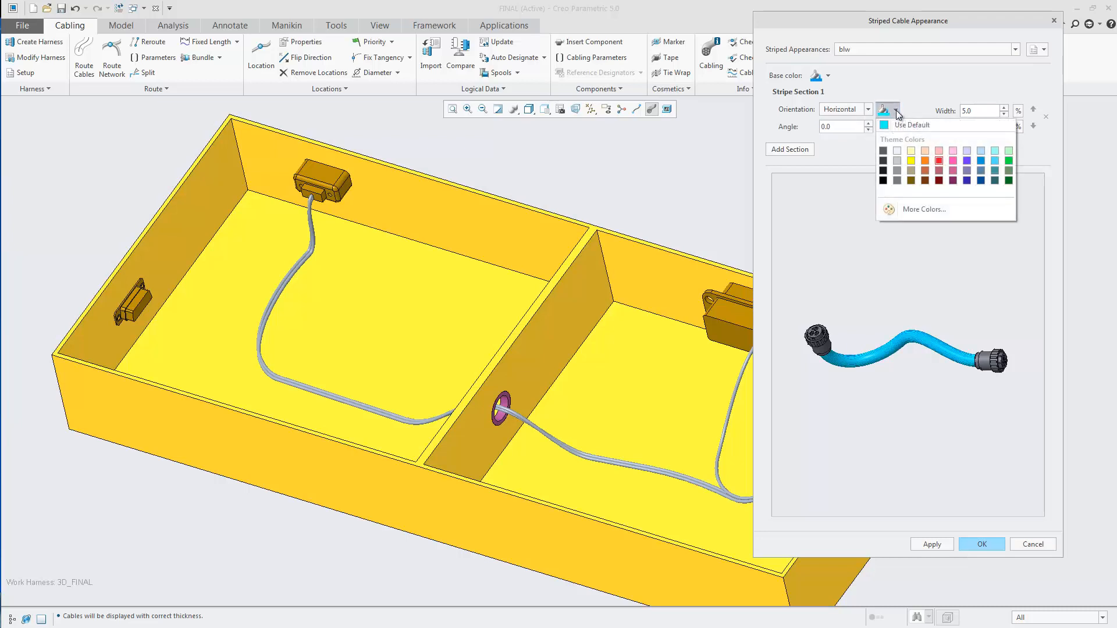
click(884, 110)
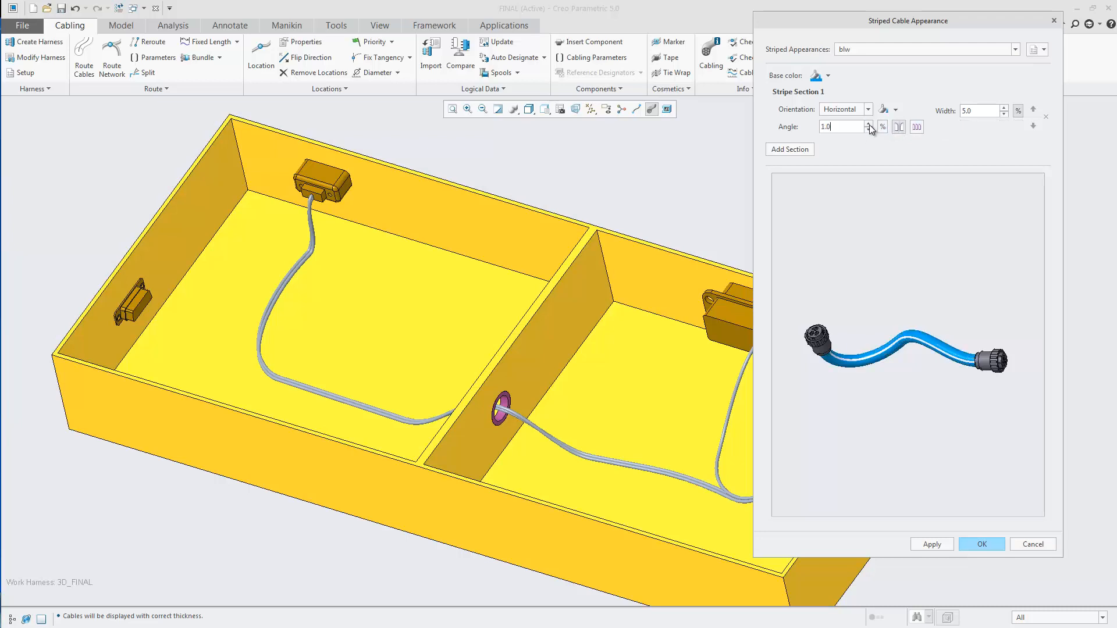
click(868, 123)
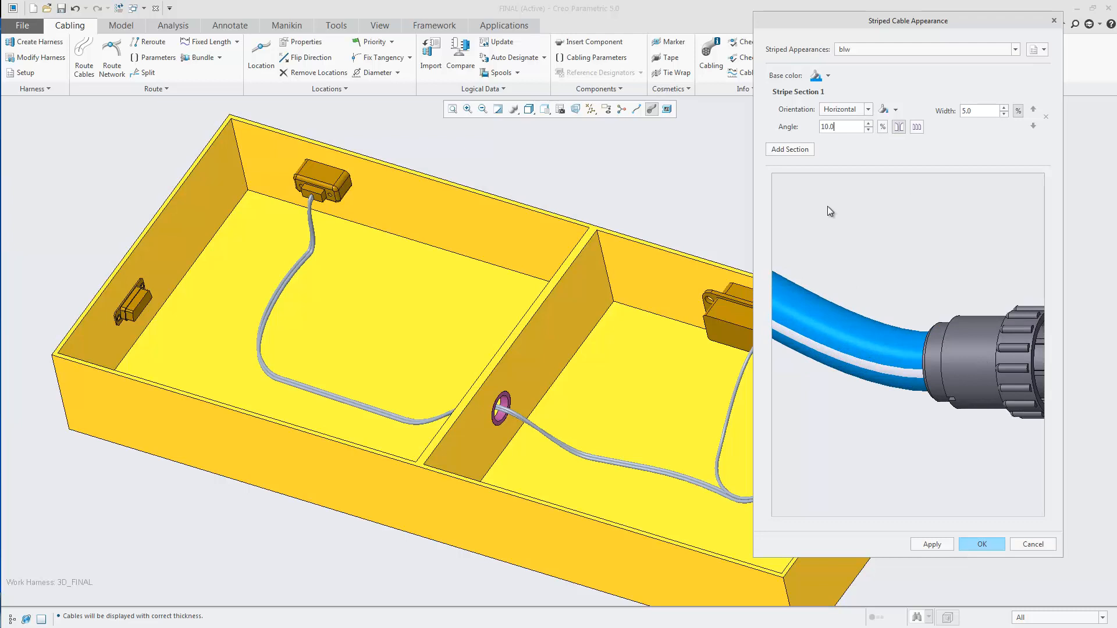
click(869, 129)
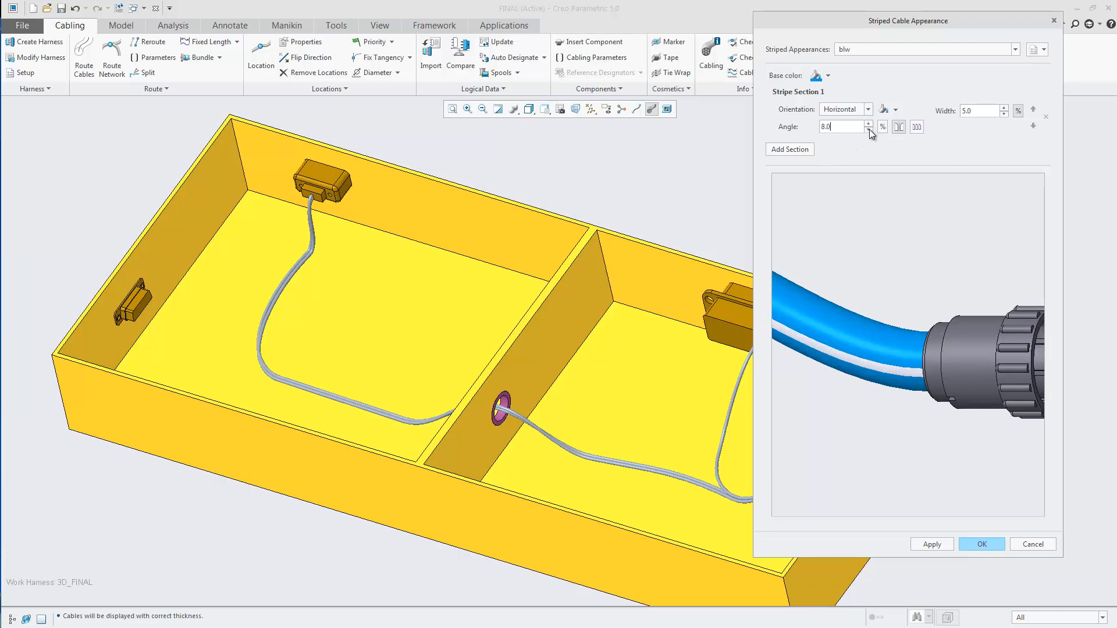
text(4.0)
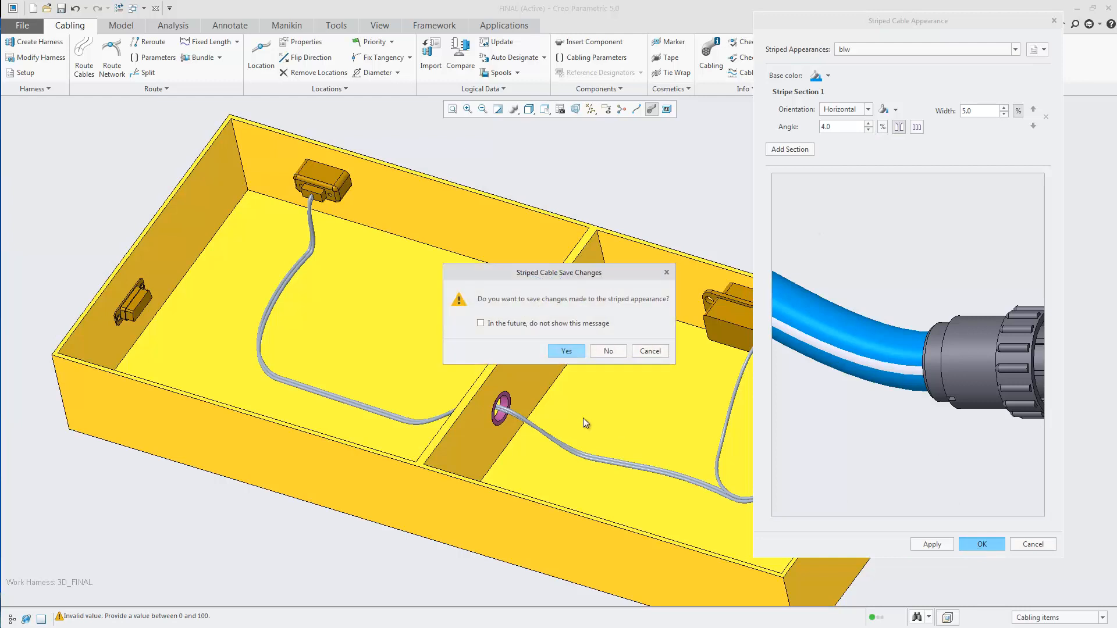
Confirm saving and write the appearances to cable_stripes.csv.
click(566, 351)
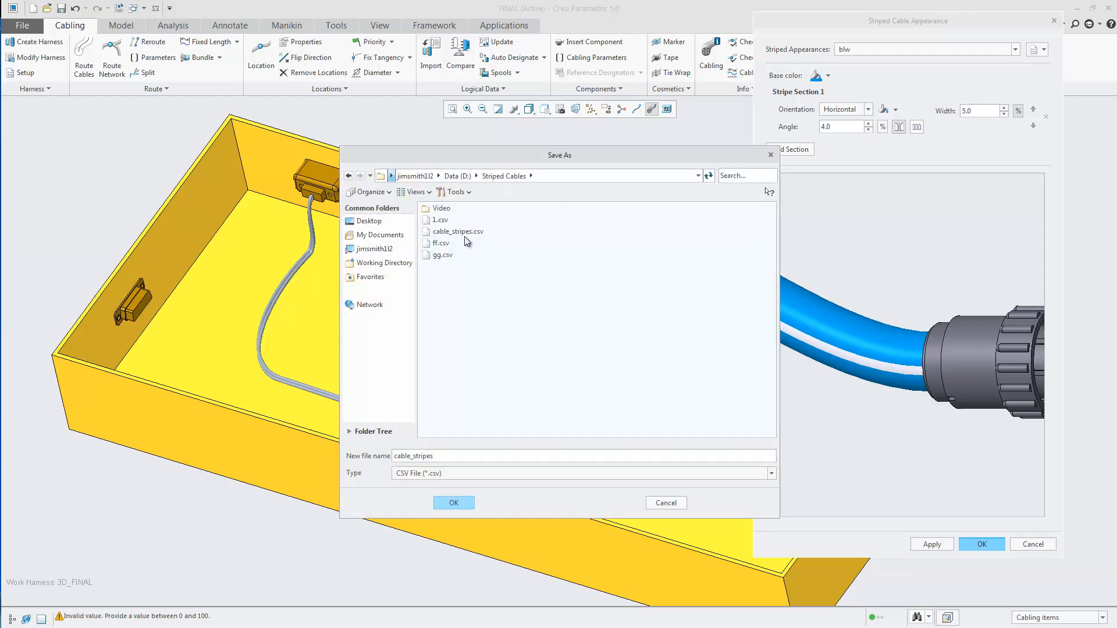
click(454, 502)
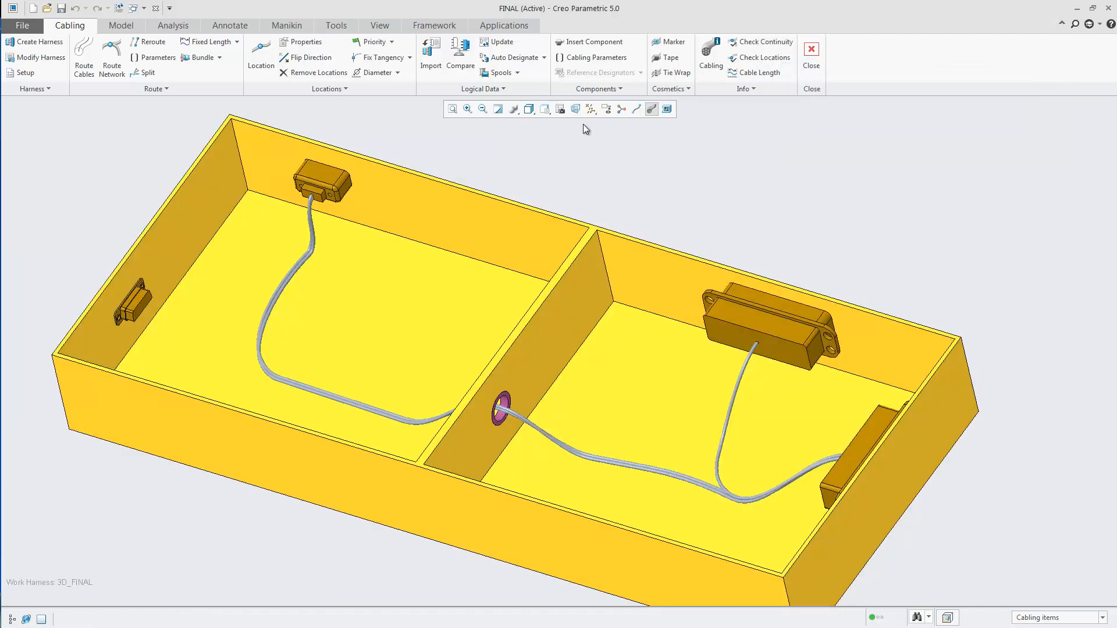
Edit the spools, selecting BLUE_2 and RED_1 to show their electrical parameters.
click(504, 72)
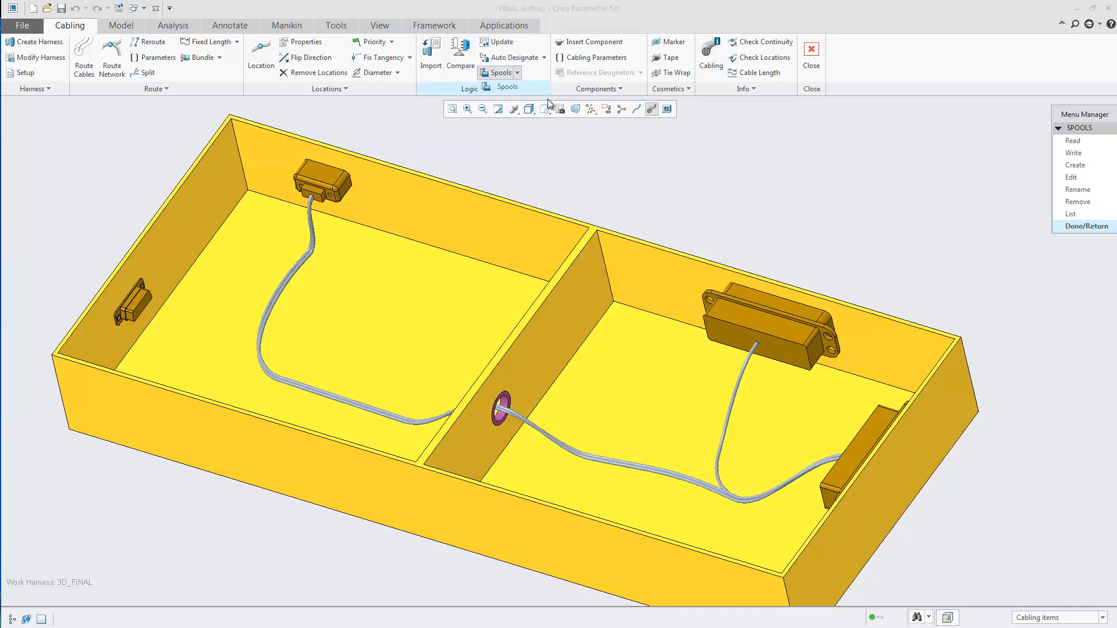
click(1071, 177)
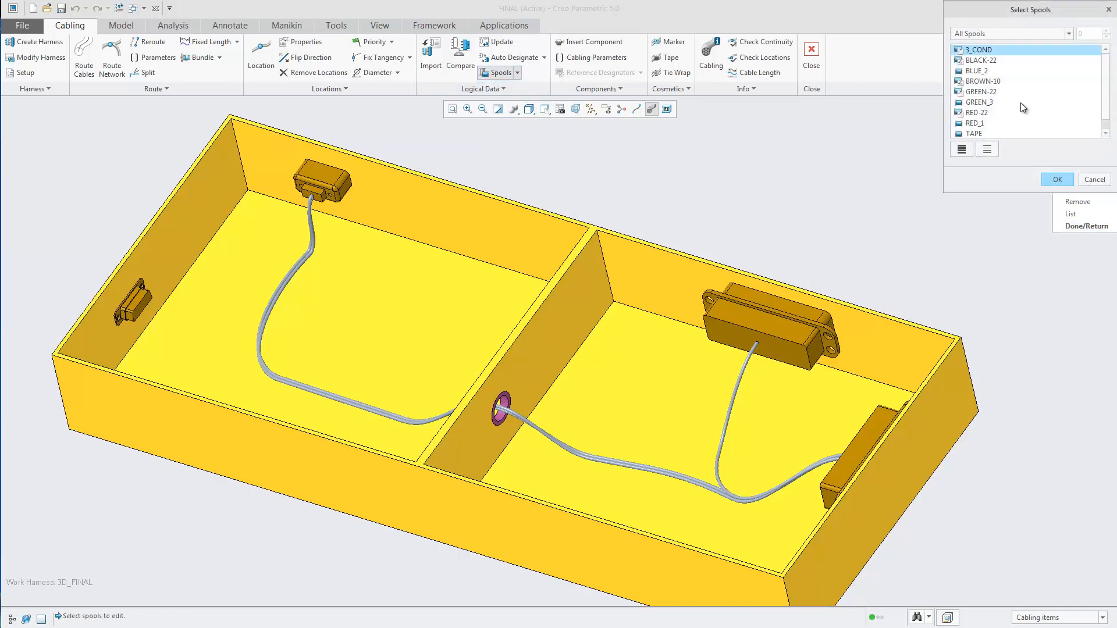
click(978, 71)
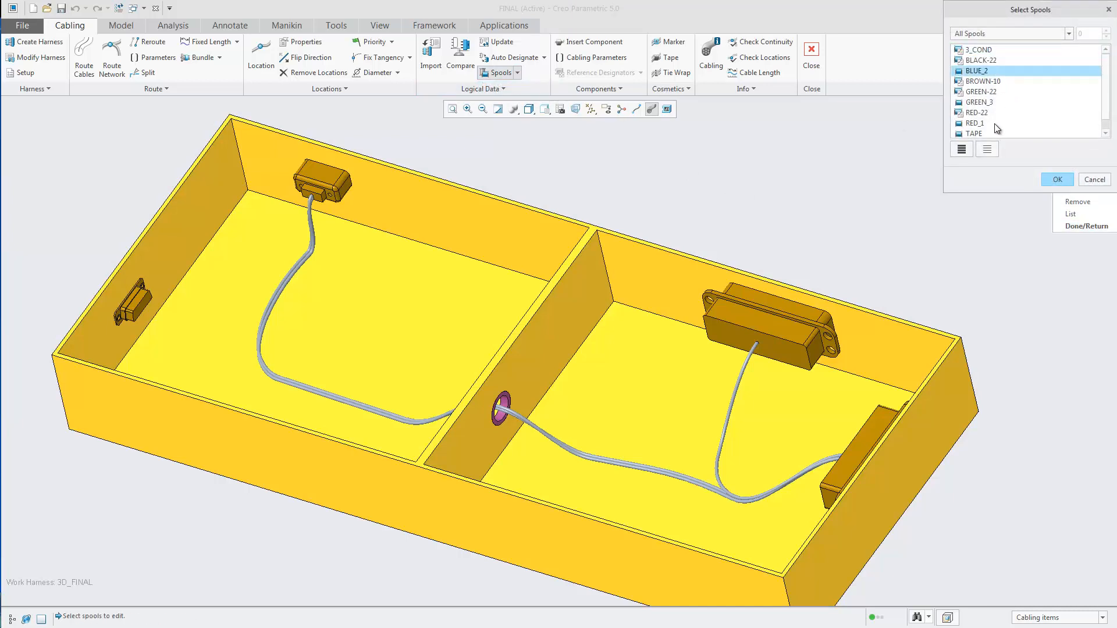
click(975, 122)
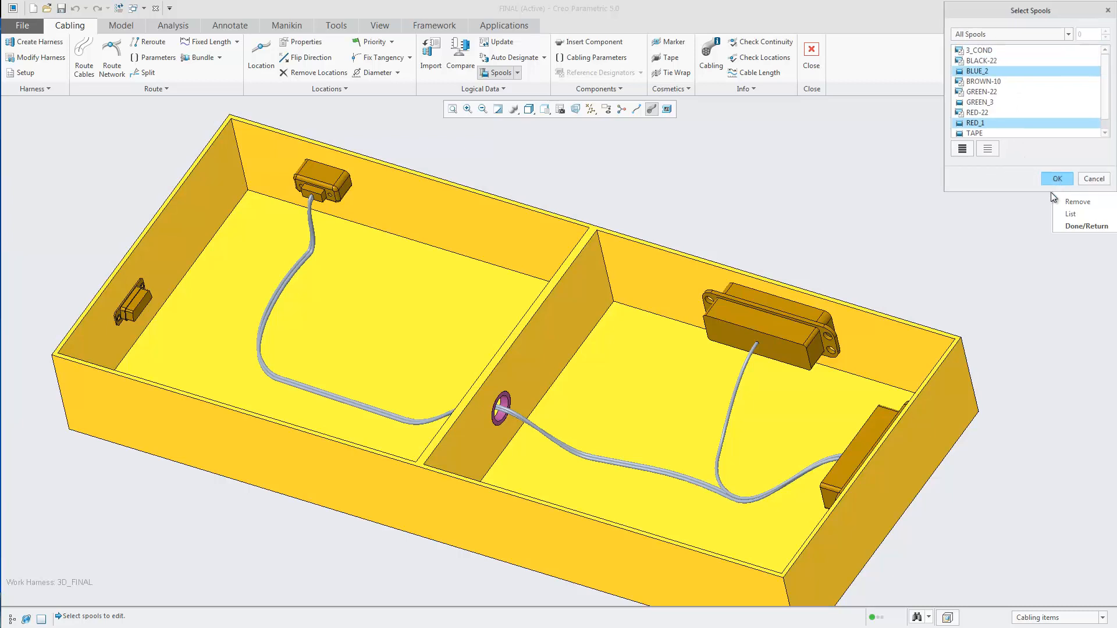
click(1057, 178)
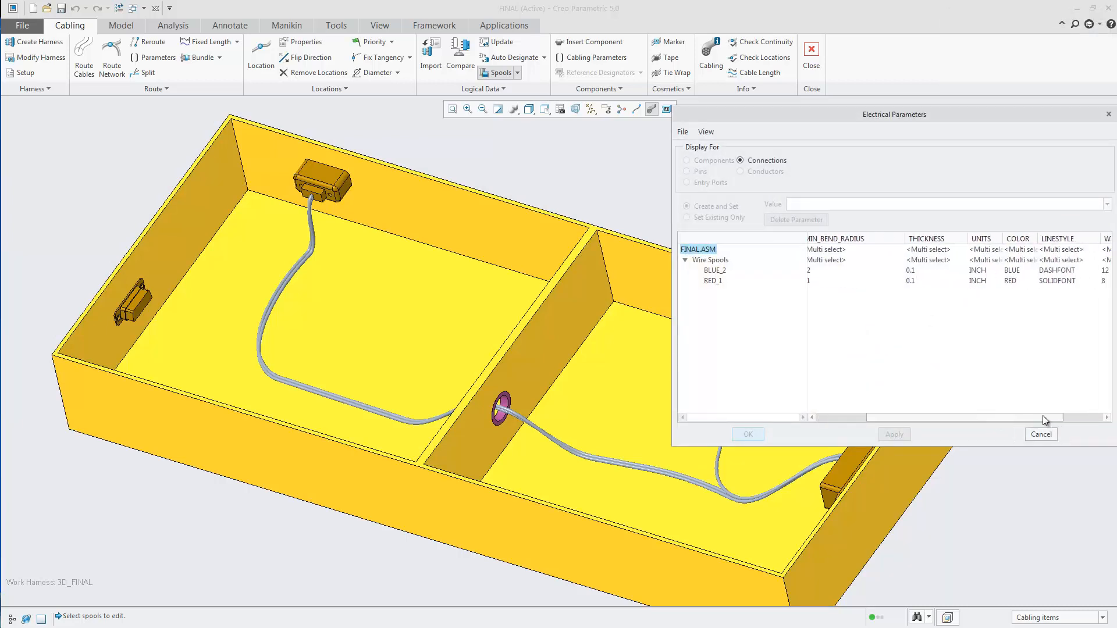
Set BLUE_2's COLOR to blw and RED_1's COLOR to rw, then apply.
click(1010, 269)
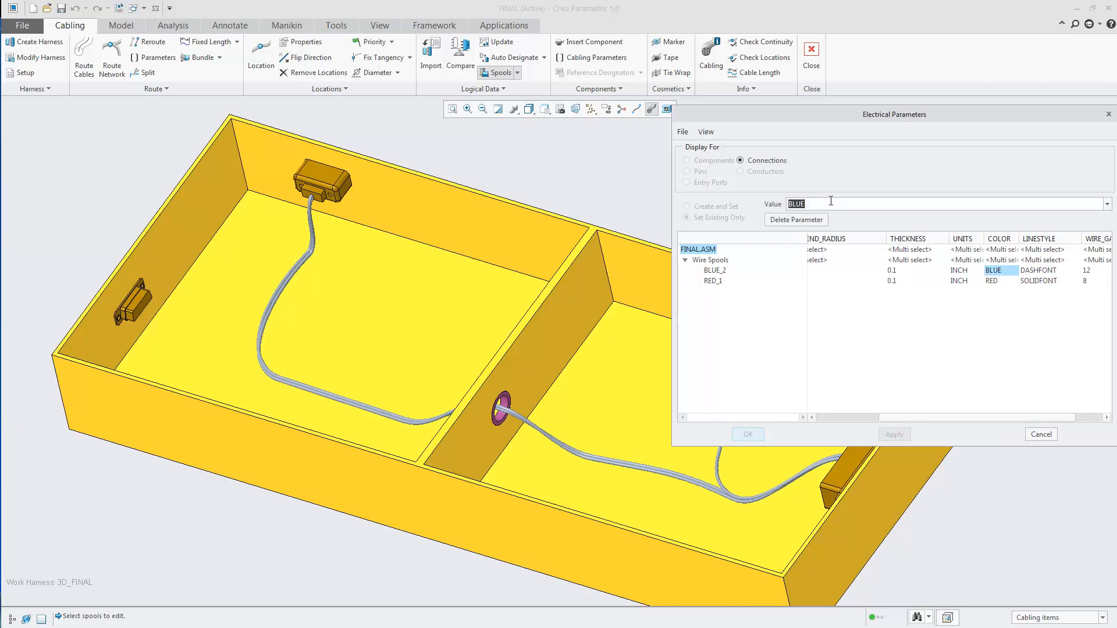
text(bACK)
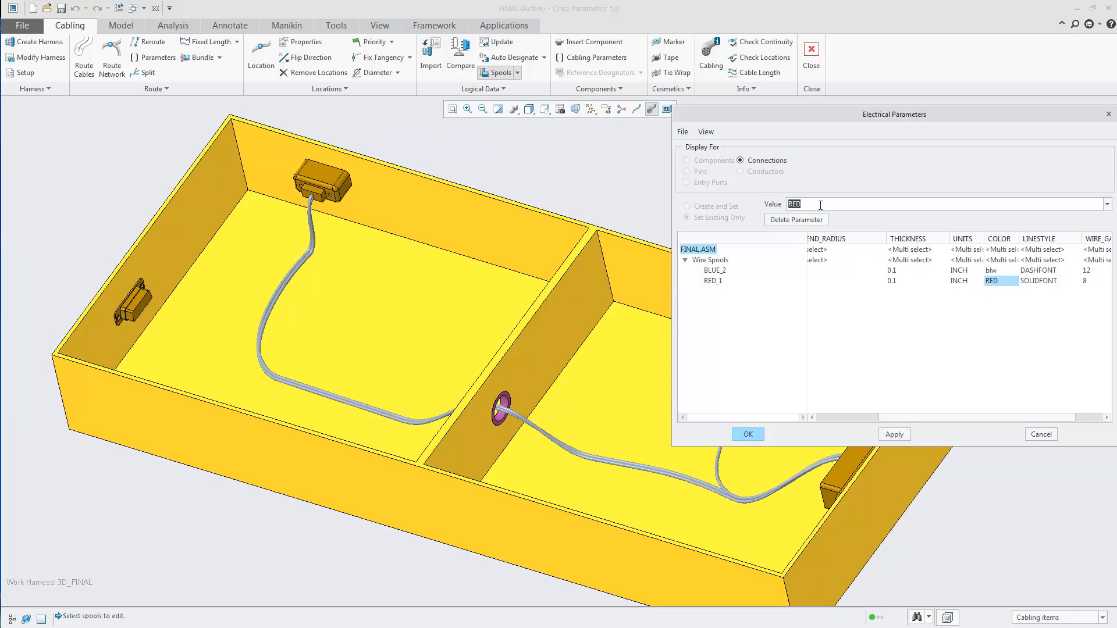
text(rw)
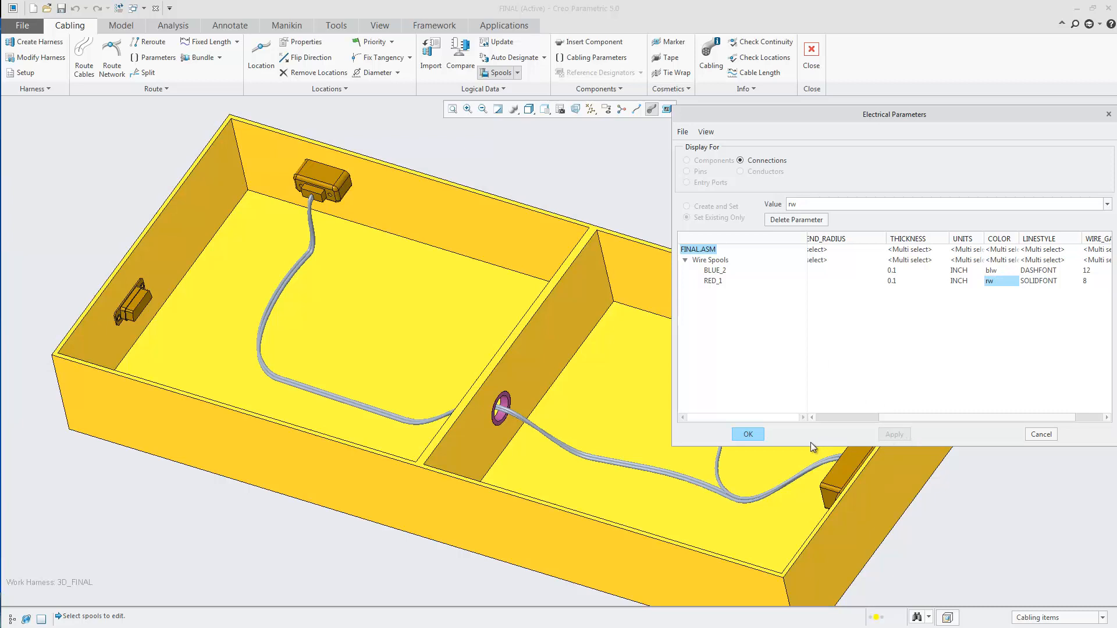
click(747, 434)
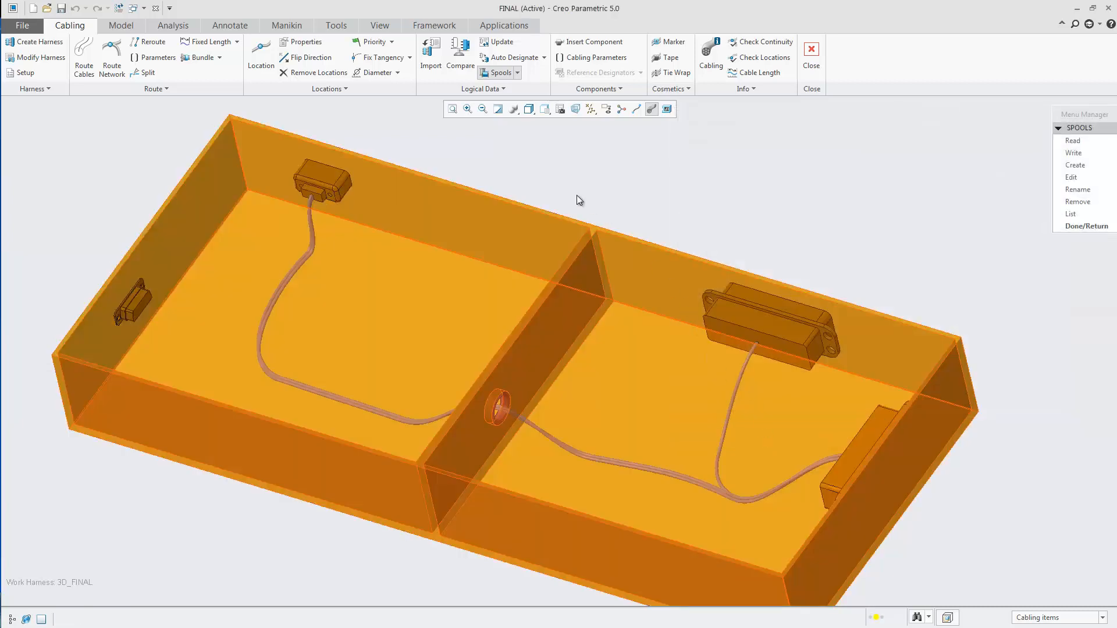